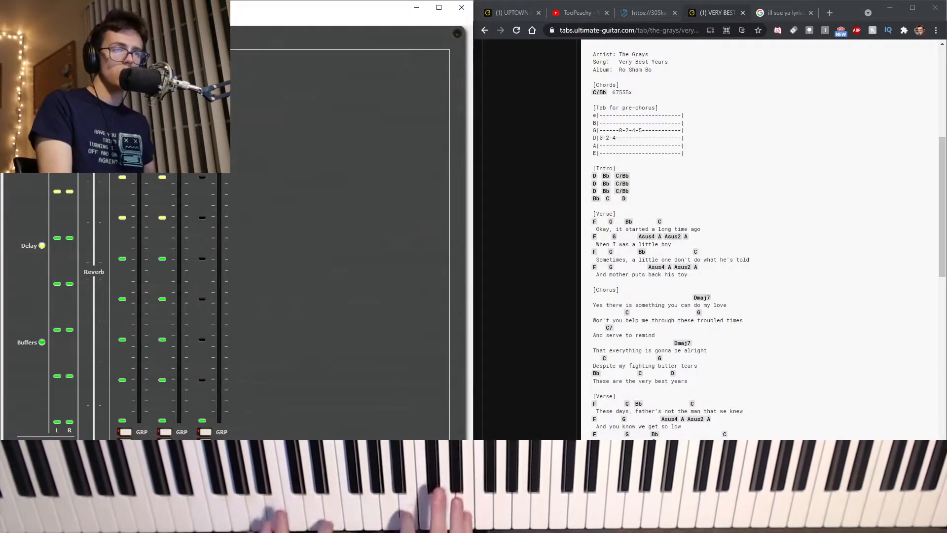
{"action": "scroll", "scroll_direction": "down", "scroll_amount": 3}
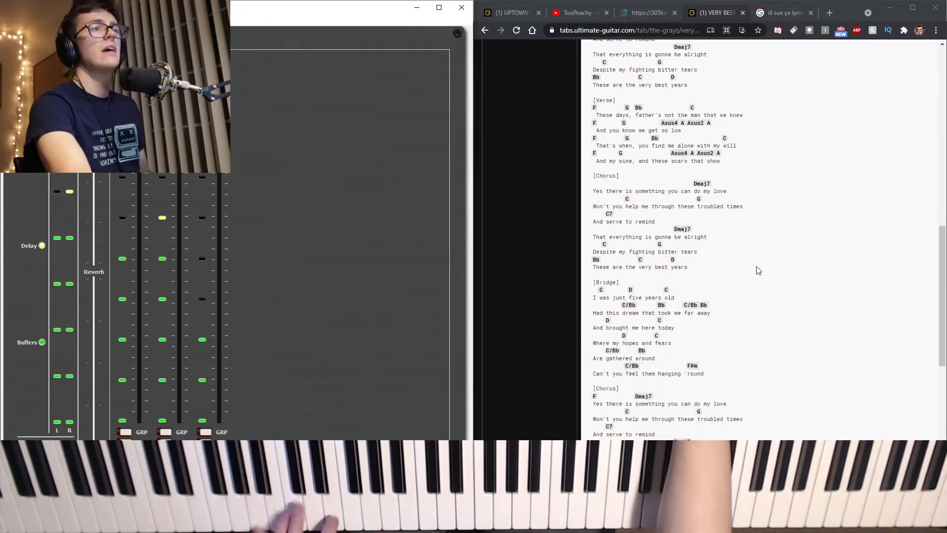